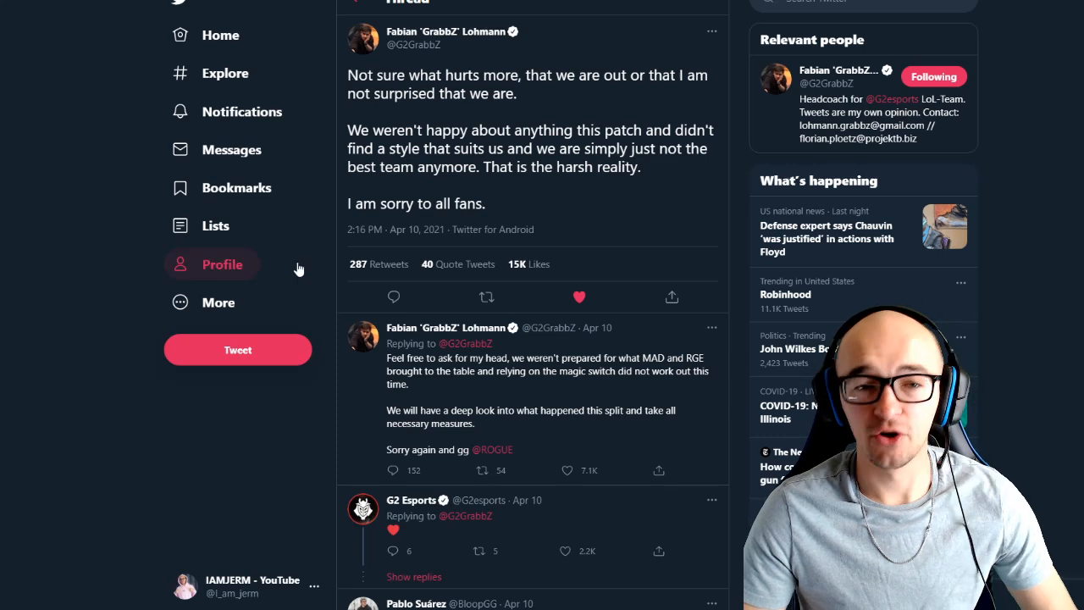
{"action": "mouse_move", "coordinate": [333, 108]}
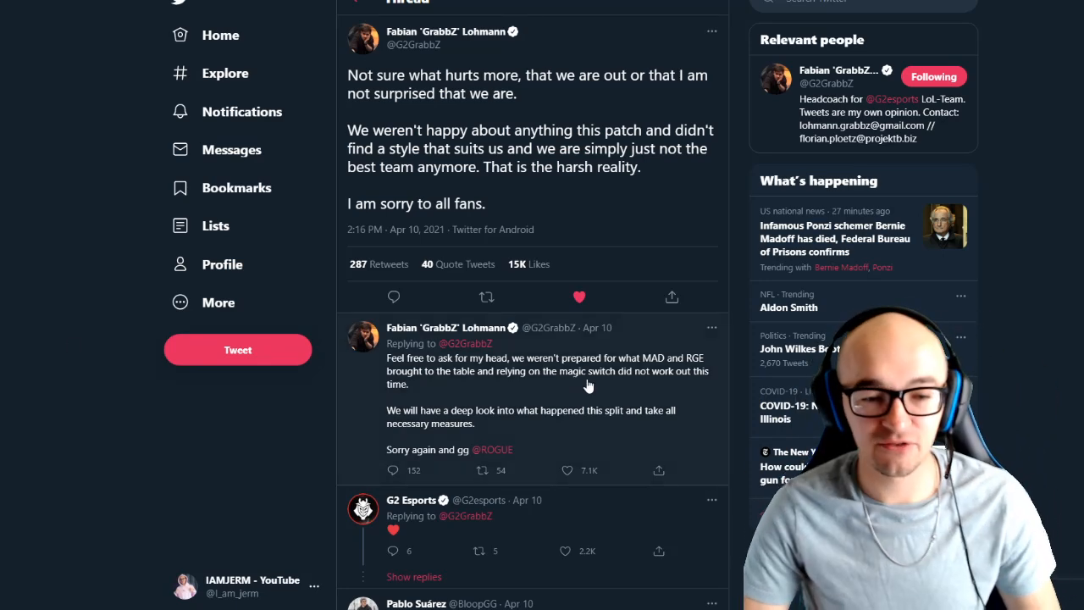
{"action": "scroll", "scroll_direction": "down", "scroll_amount": 3}
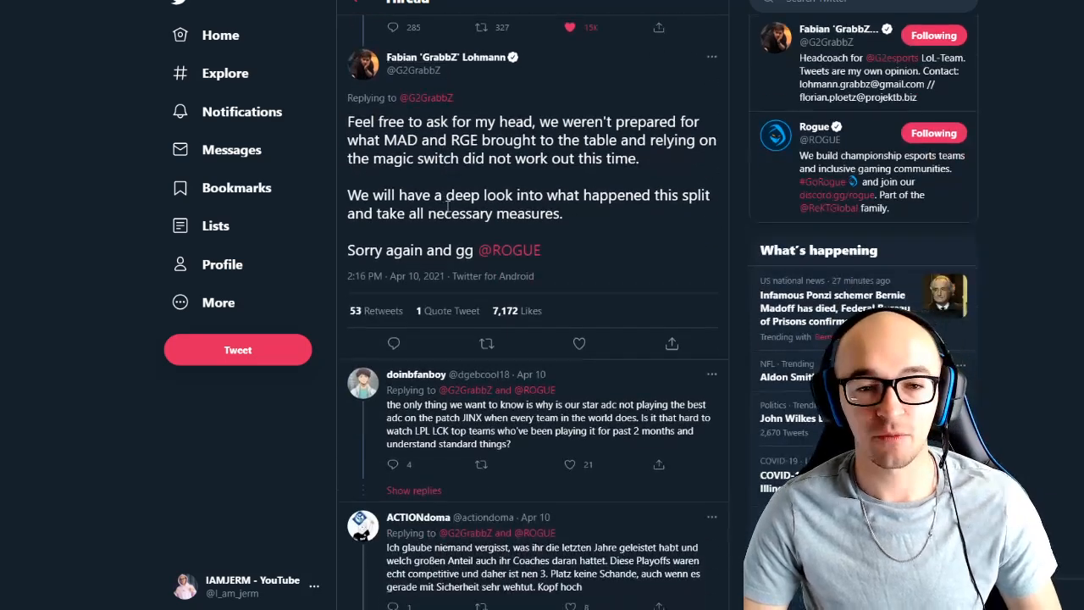
{"action": "left_click_drag", "start_coordinate": [357, 139], "coordinate": [584, 140]}
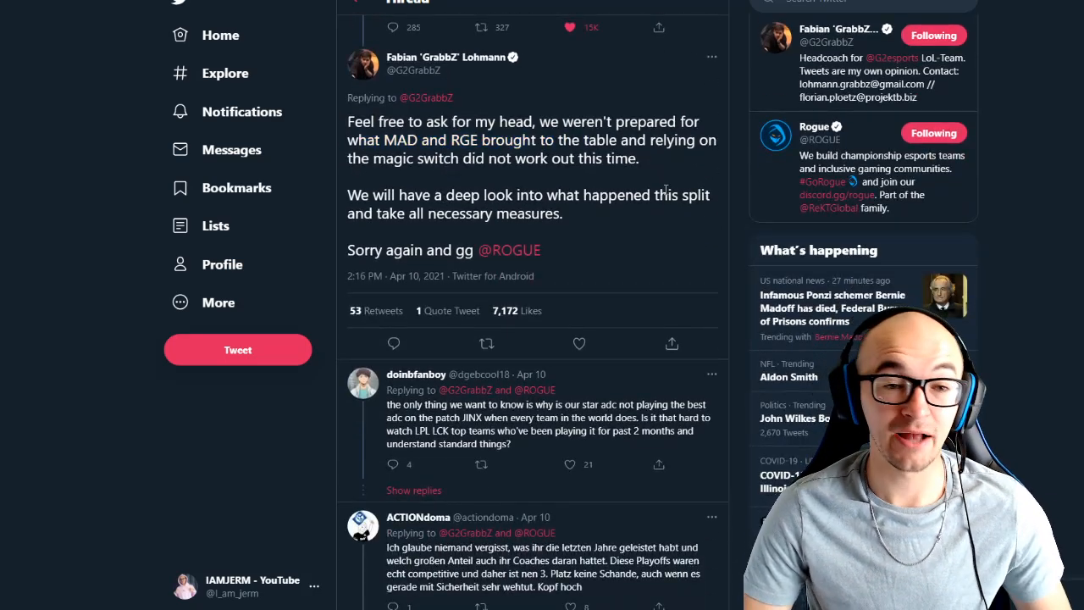
{"action": "mouse_move", "coordinate": [575, 261]}
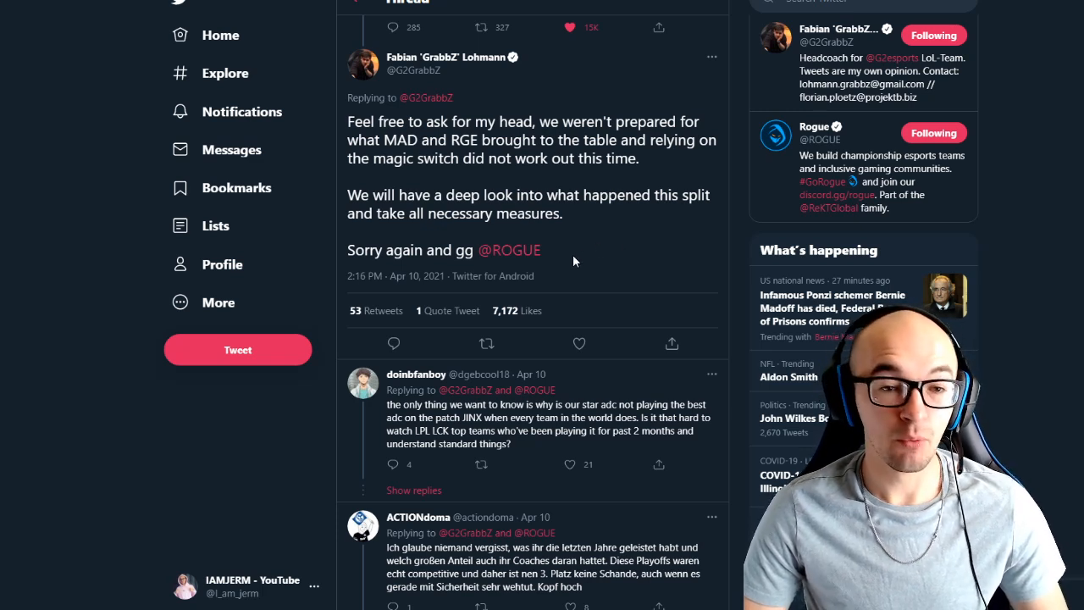
{"action": "mouse_move", "coordinate": [498, 240]}
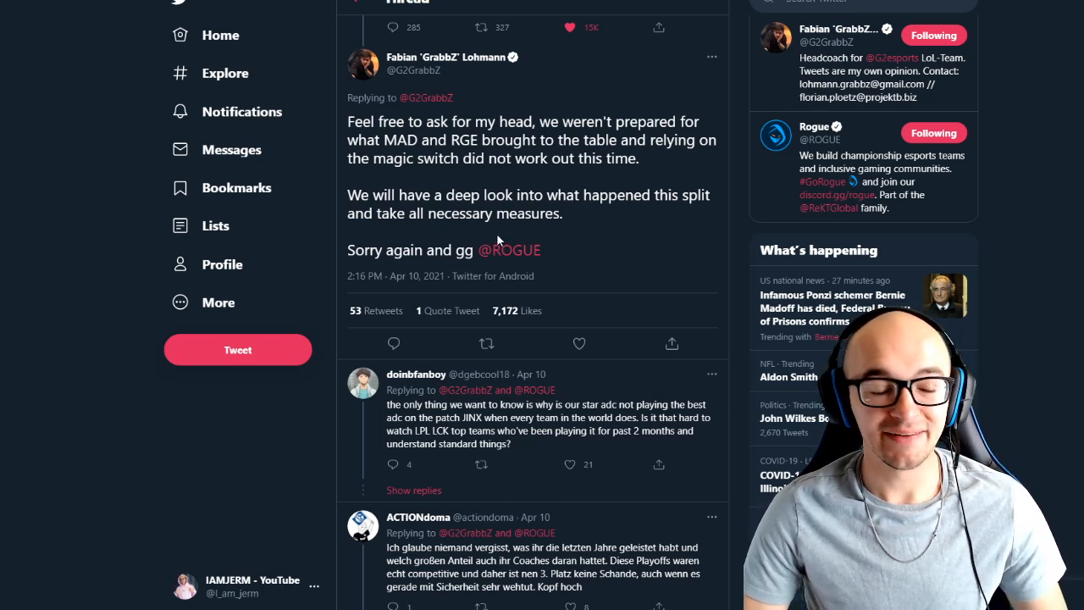
{"action": "mouse_move", "coordinate": [569, 262]}
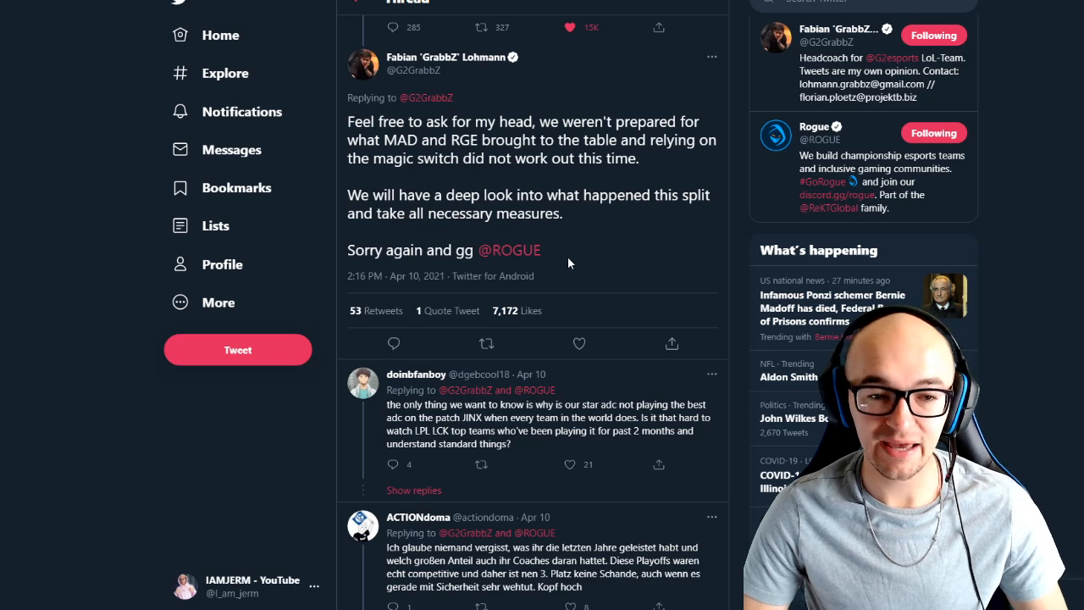